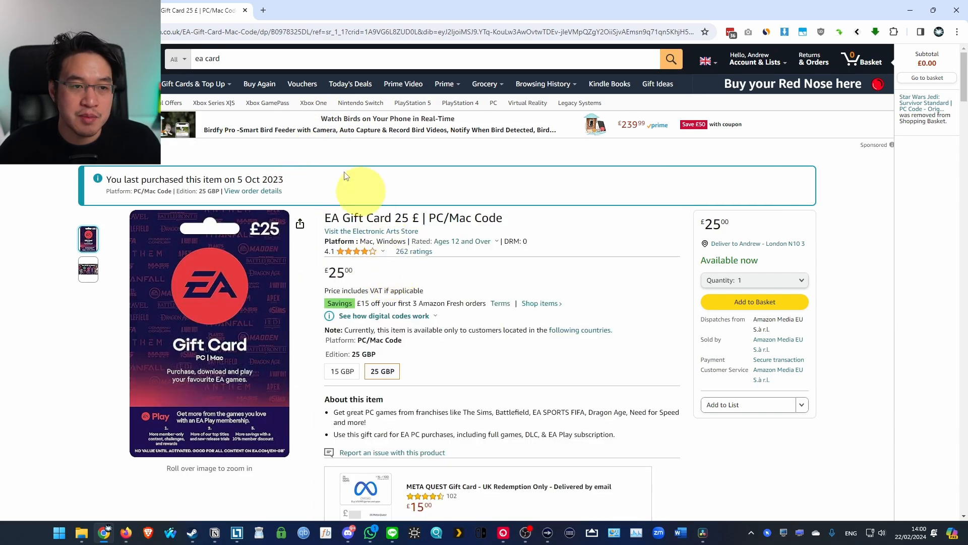
From the 'ea card' results, reopen the EA Gift Card PC/Mac Code listing and select 25 GBP.
left_click(426, 31)
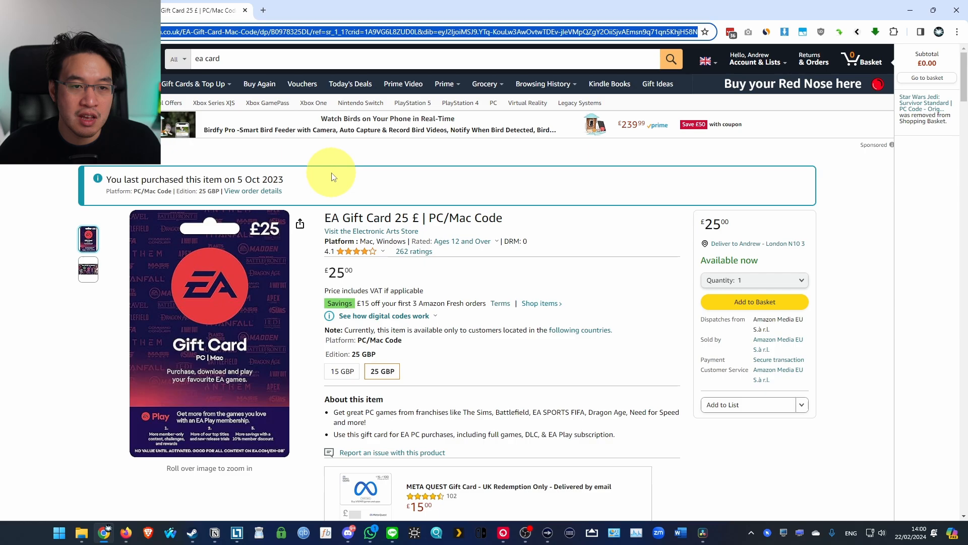
left_click(857, 32)
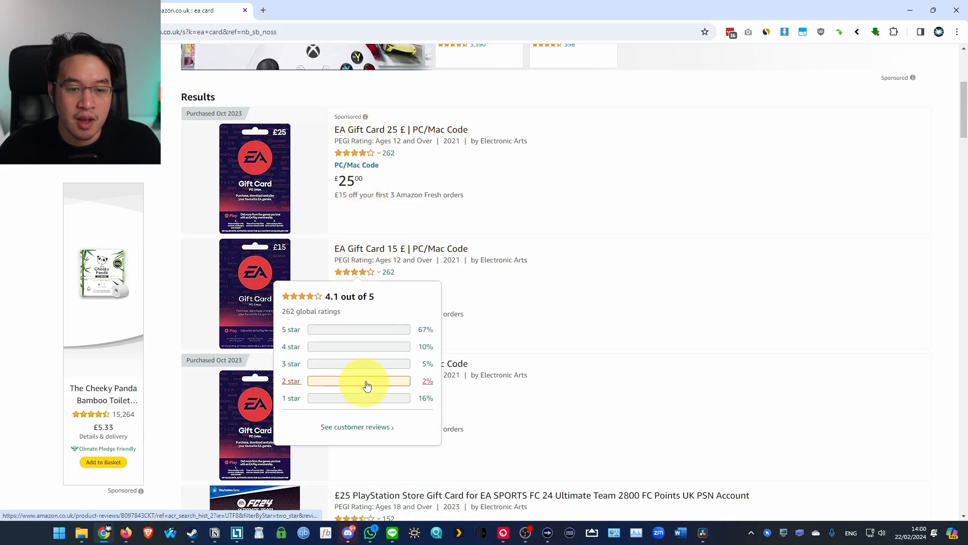
left_click(401, 129)
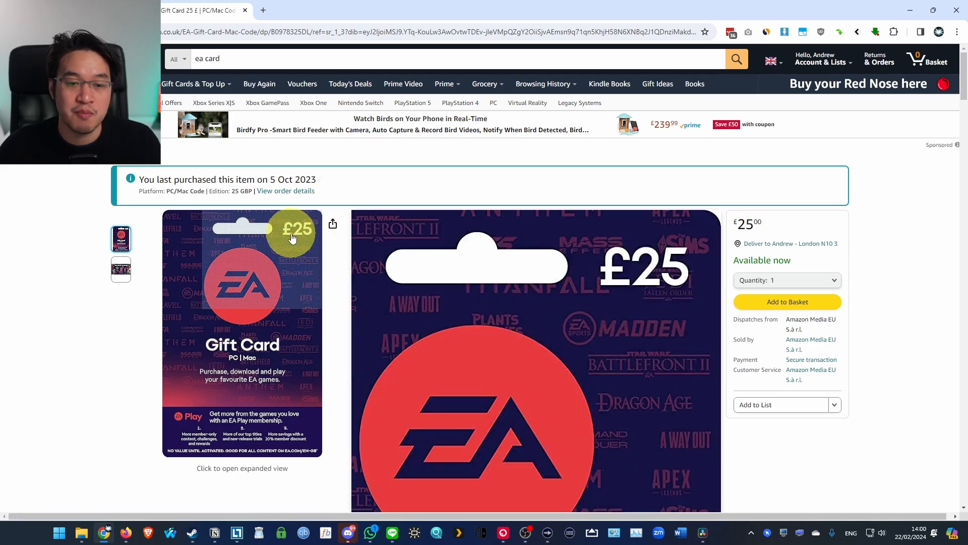
scroll("down", 3)
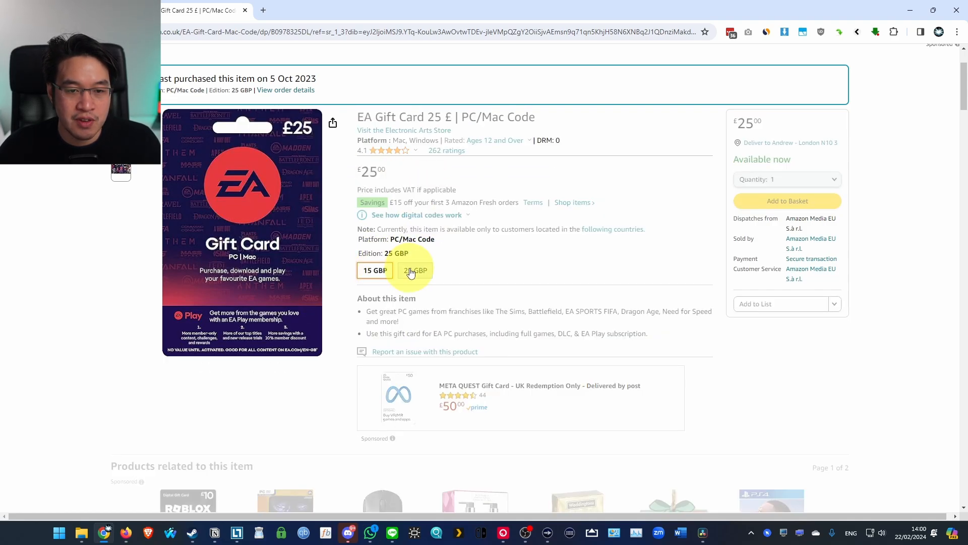
left_click(415, 270)
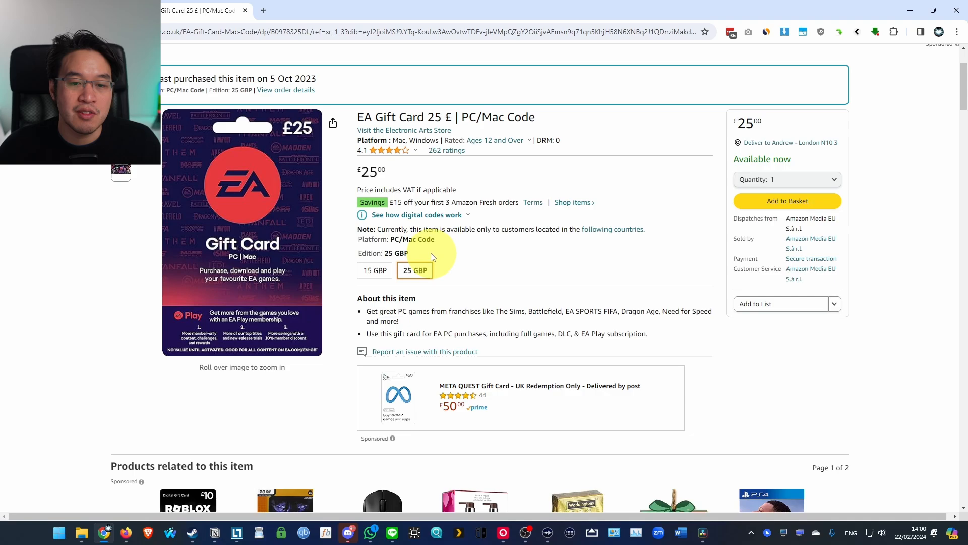
mouse_move(658, 250)
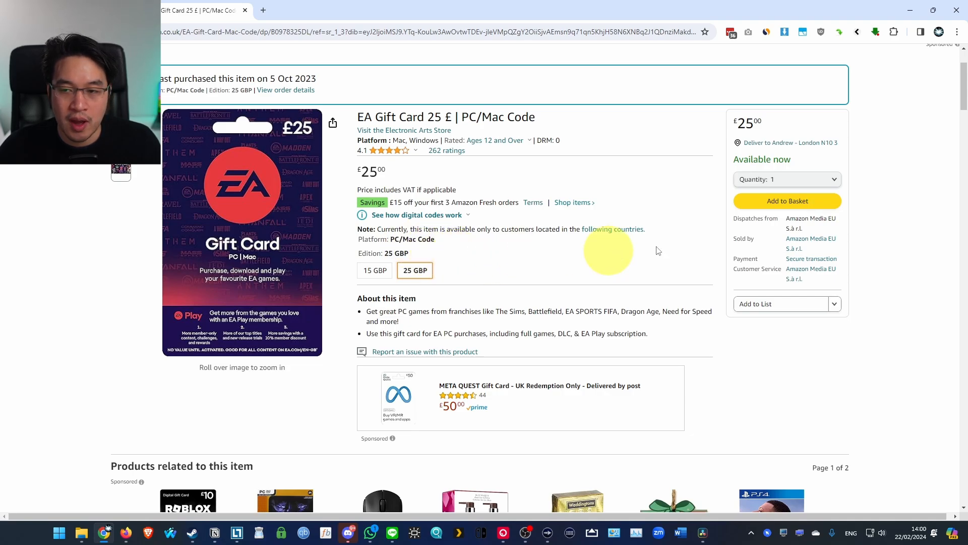
mouse_move(383, 178)
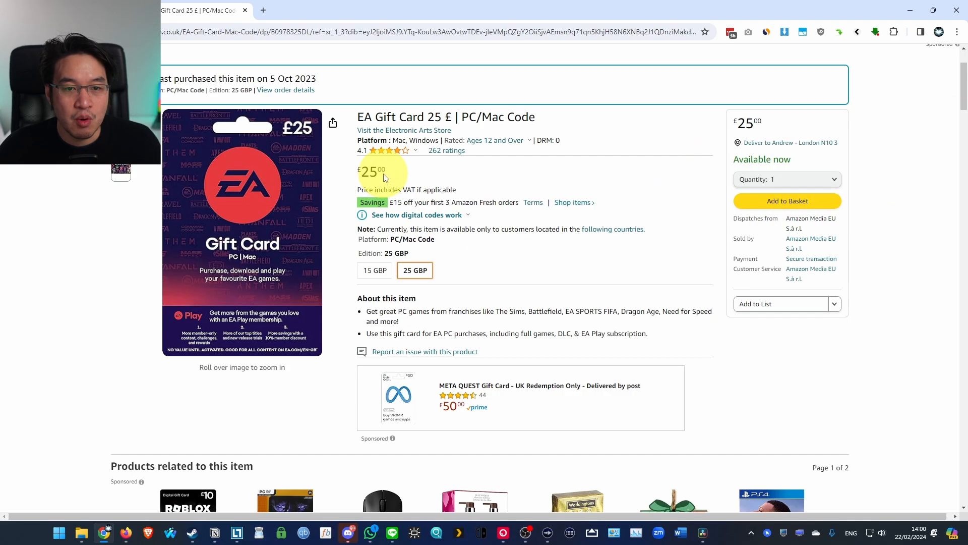
mouse_move(809, 206)
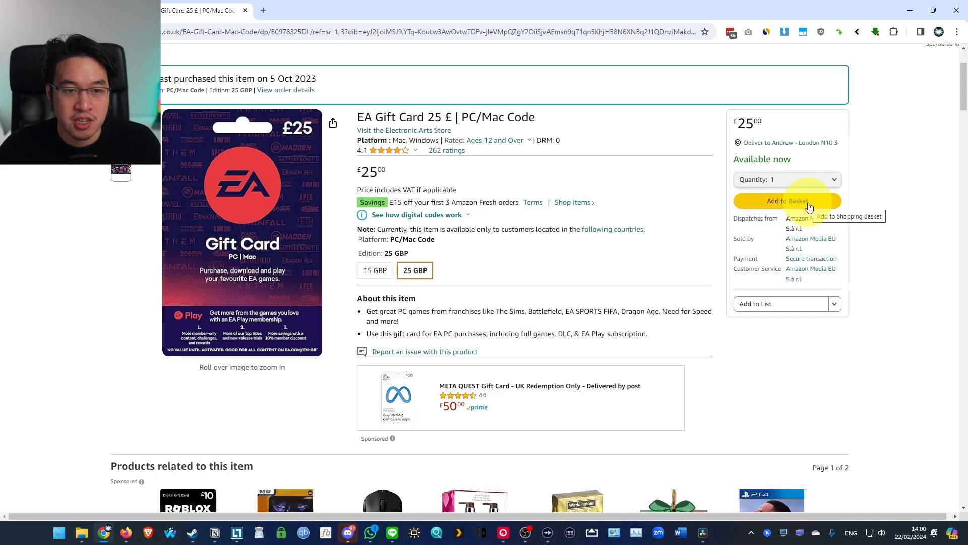
Add the £25 EA gift card to the basket and view how digital codes work.
left_click(787, 201)
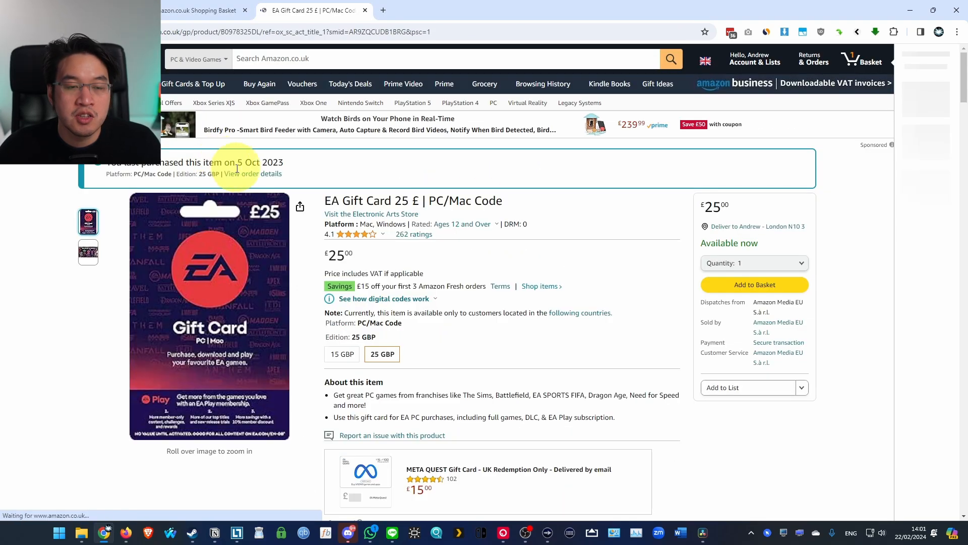
left_click(754, 284)
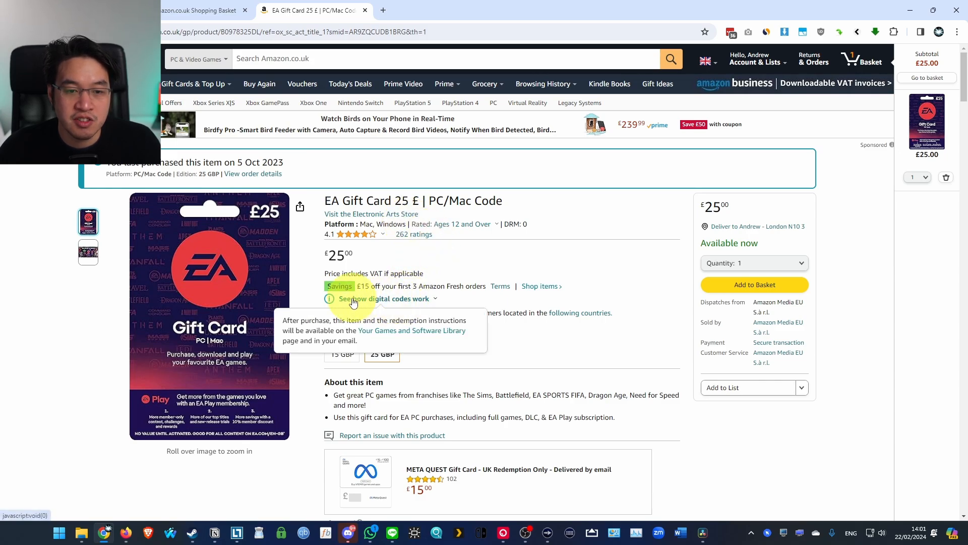
mouse_move(389, 302)
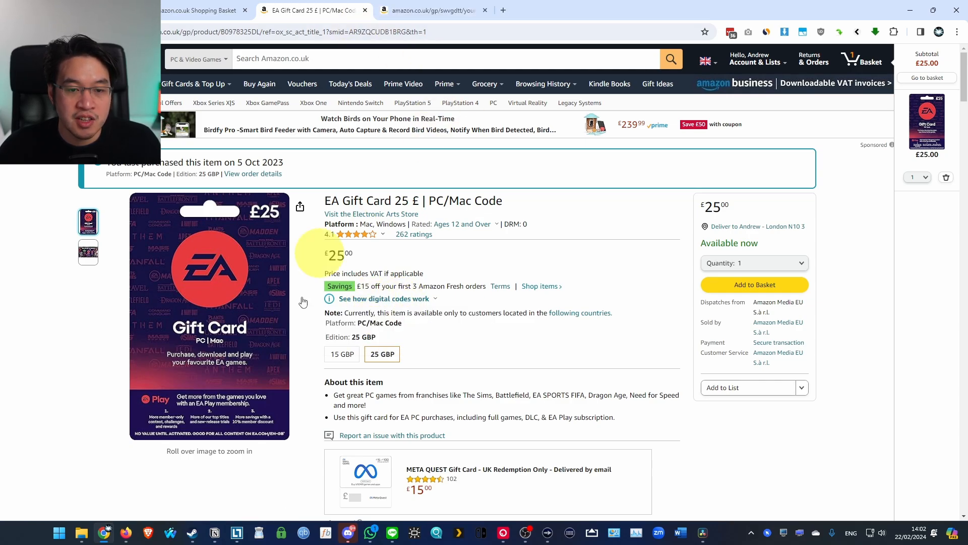
Via Account & Lists, reach Your Games and Software Library and show the EA card's redemption steps.
left_click(426, 10)
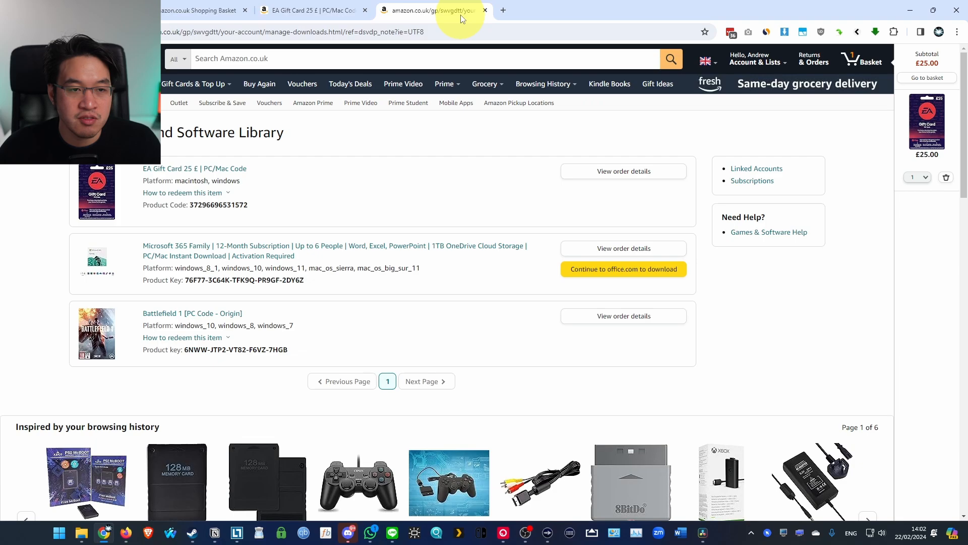
left_click(820, 58)
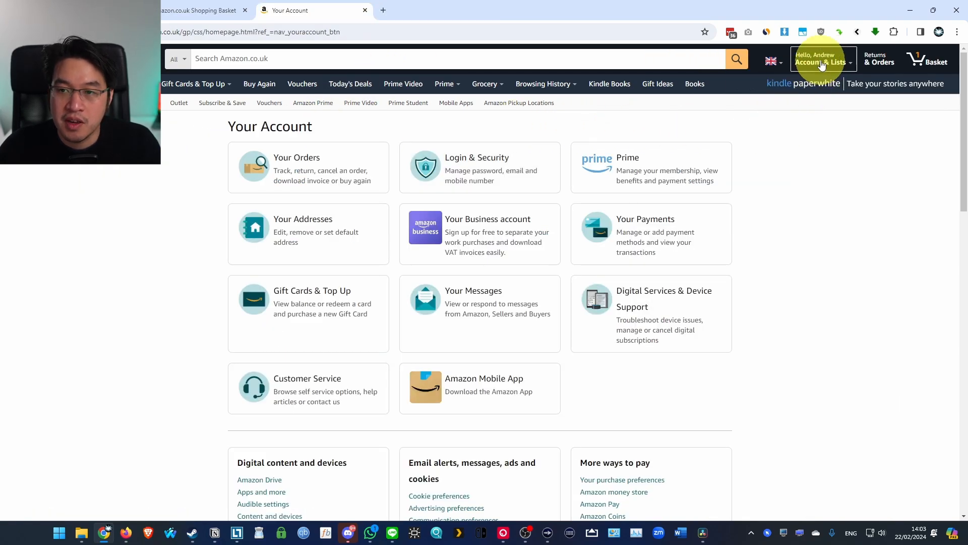
left_click(821, 59)
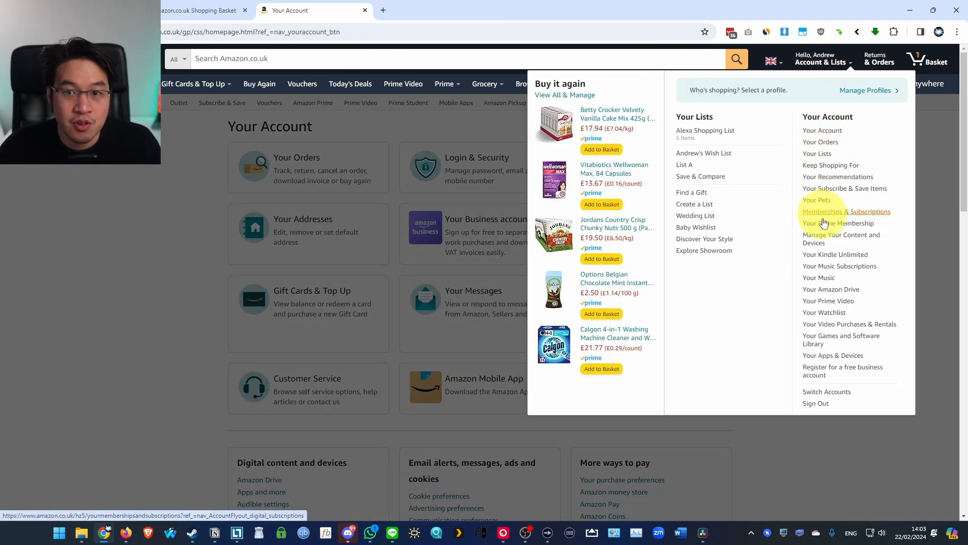
mouse_move(833, 355)
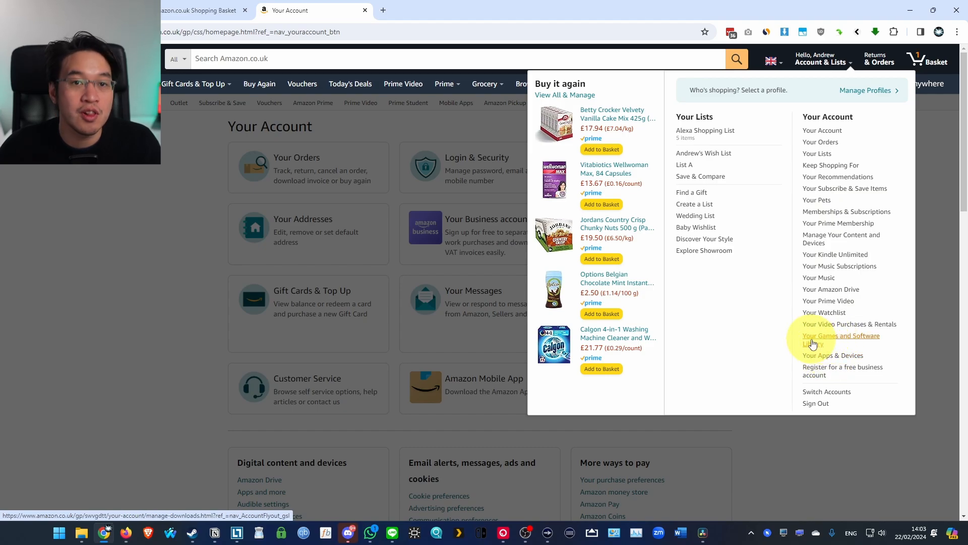
left_click(841, 339)
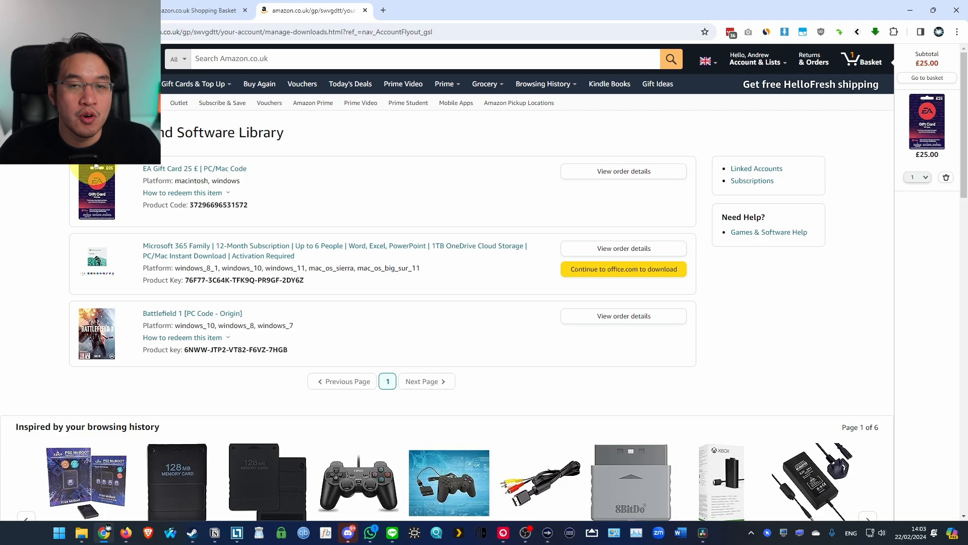
mouse_move(328, 206)
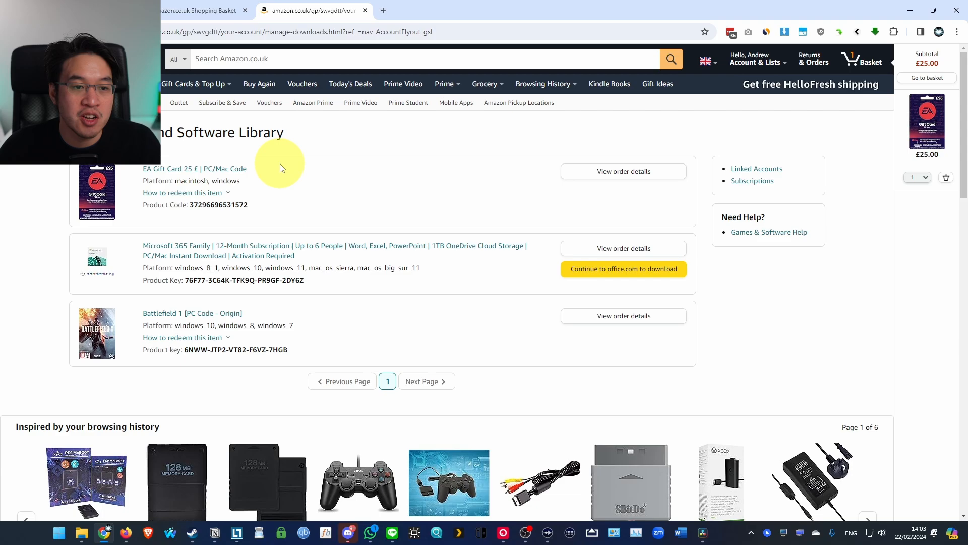
left_click(182, 192)
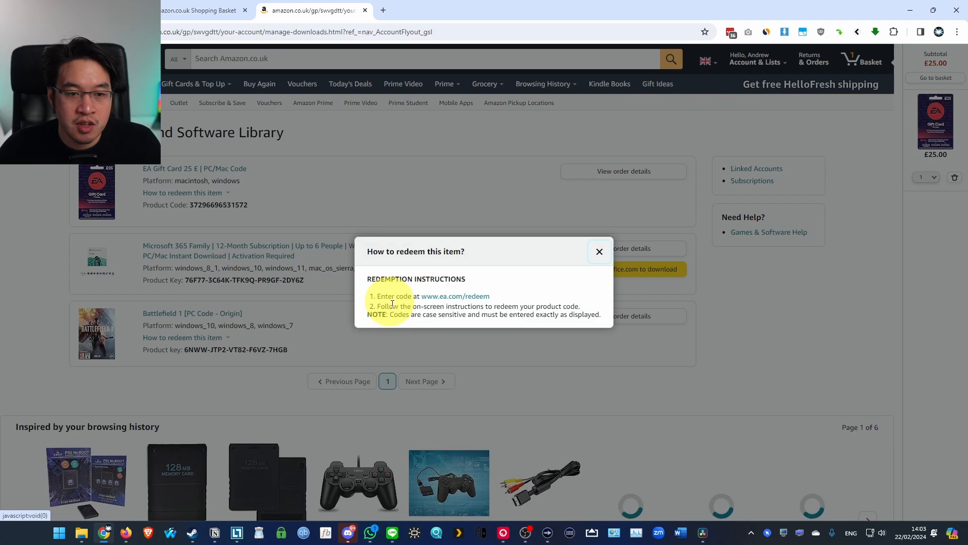
On EA's redeem page, sign in with email and password and verify by code.
left_click(455, 296)
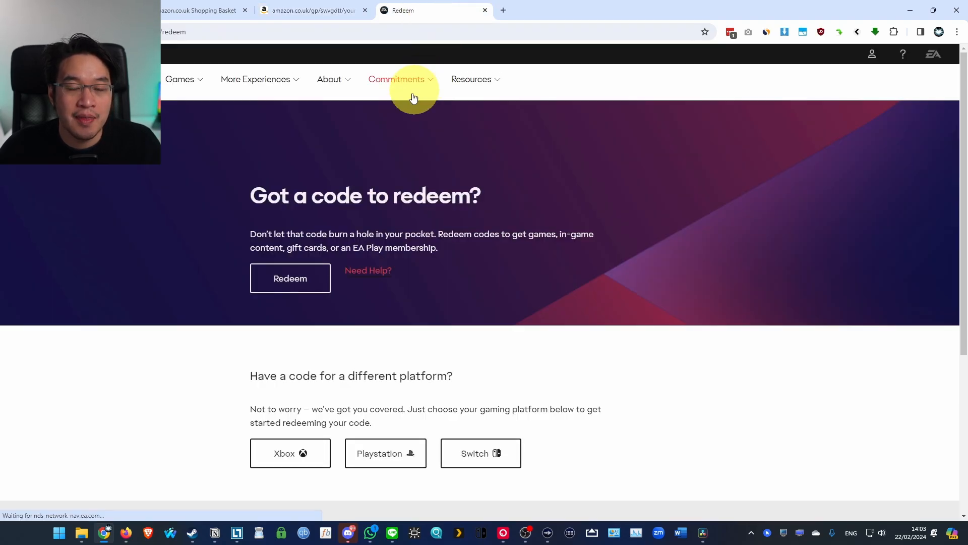
mouse_move(197, 220)
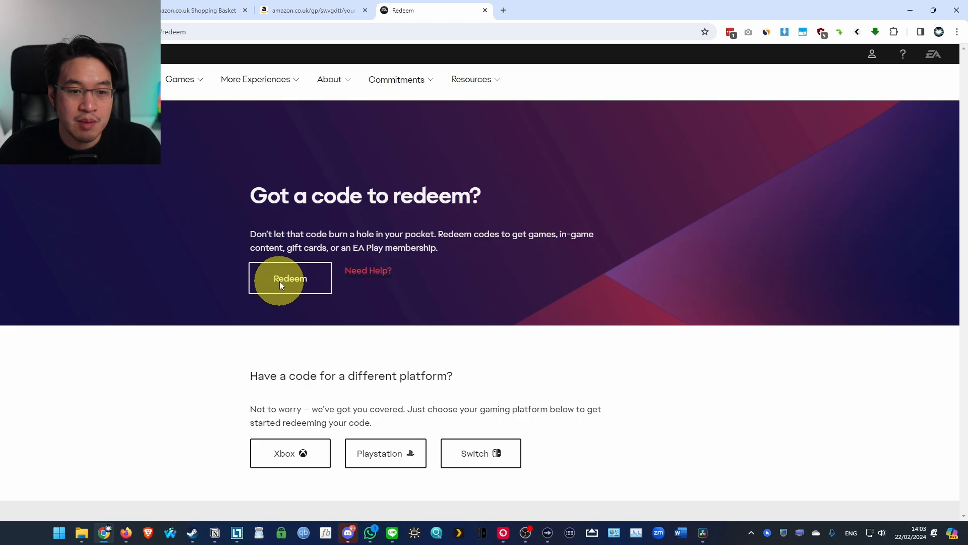
left_click(290, 278)
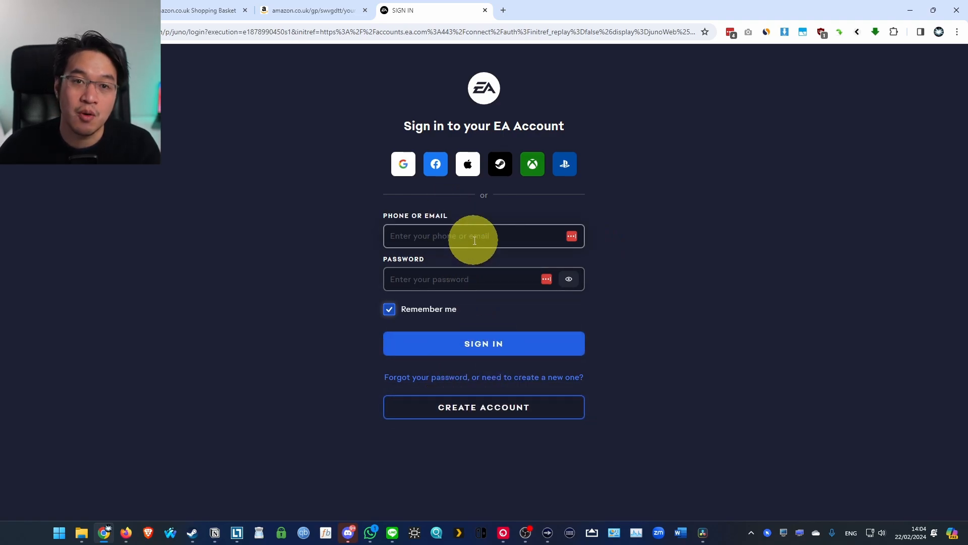
left_click(483, 343)
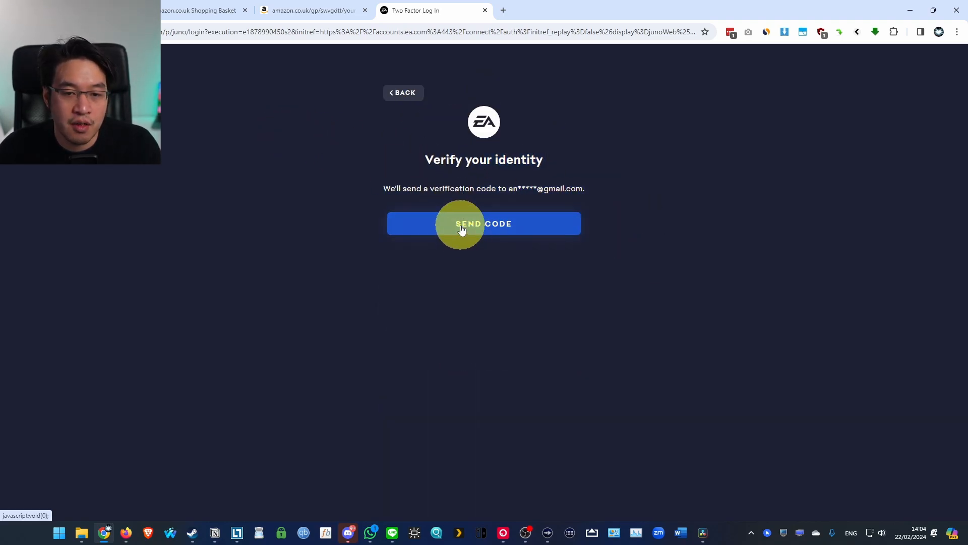
left_click(484, 223)
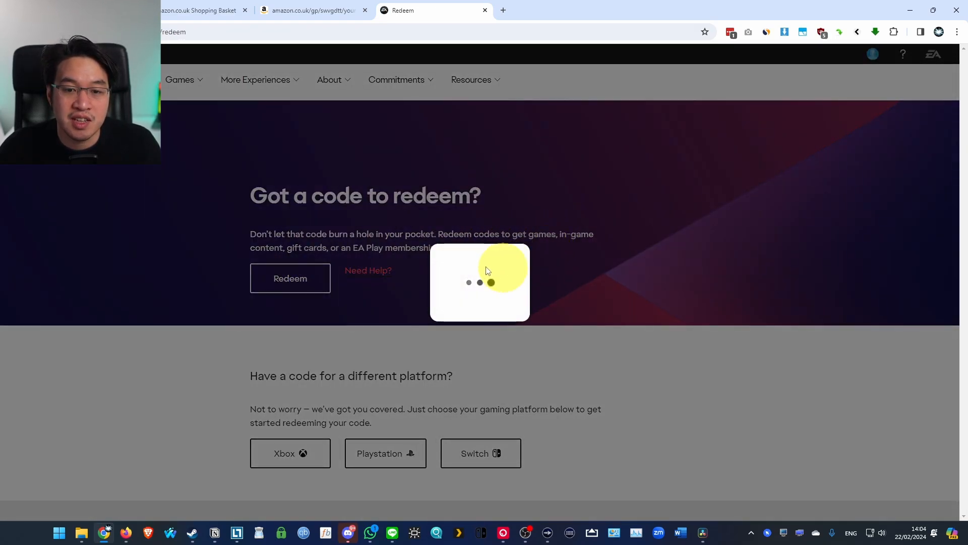
Paste the Amazon product code, accept the wallet terms and confirm the £25.00 redemption.
left_click(290, 277)
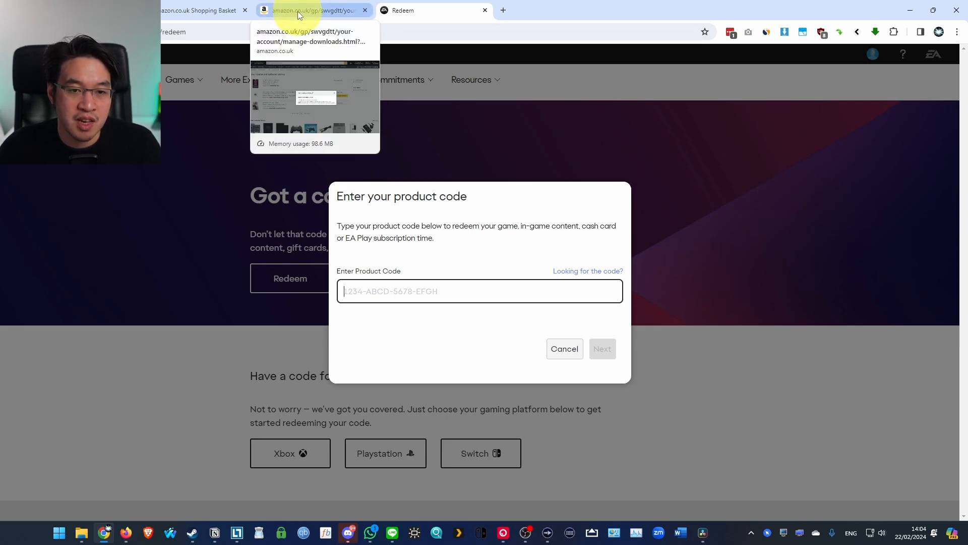
left_click(312, 11)
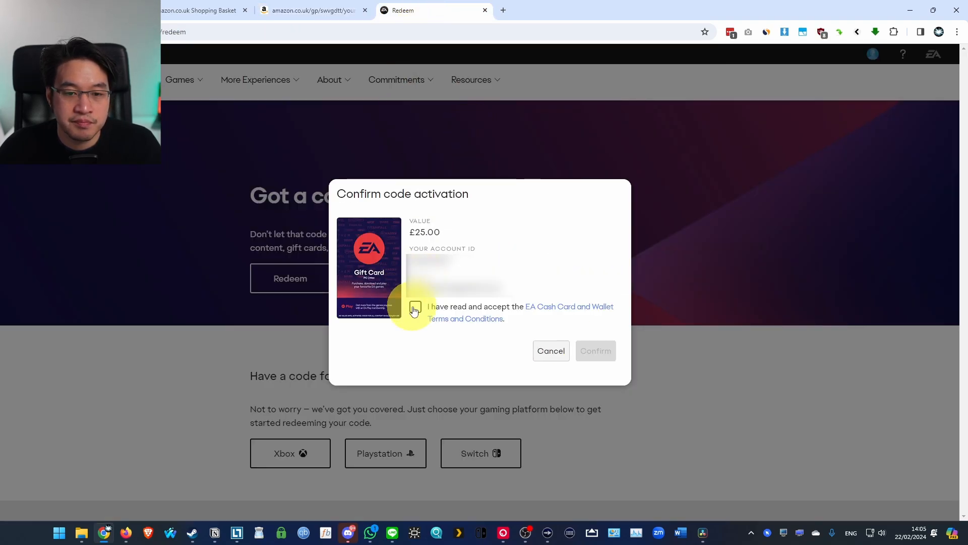
left_click(415, 308)
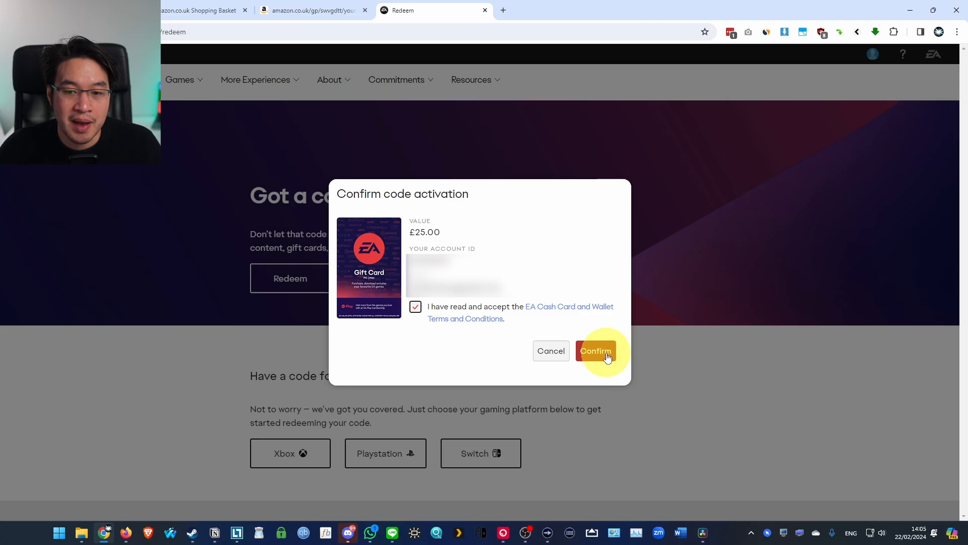
left_click(595, 351)
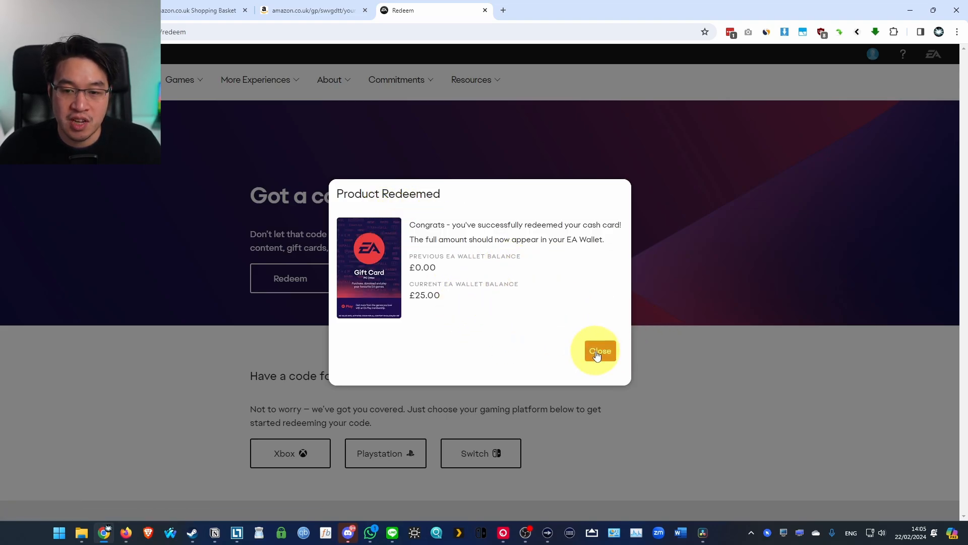
left_click(599, 350)
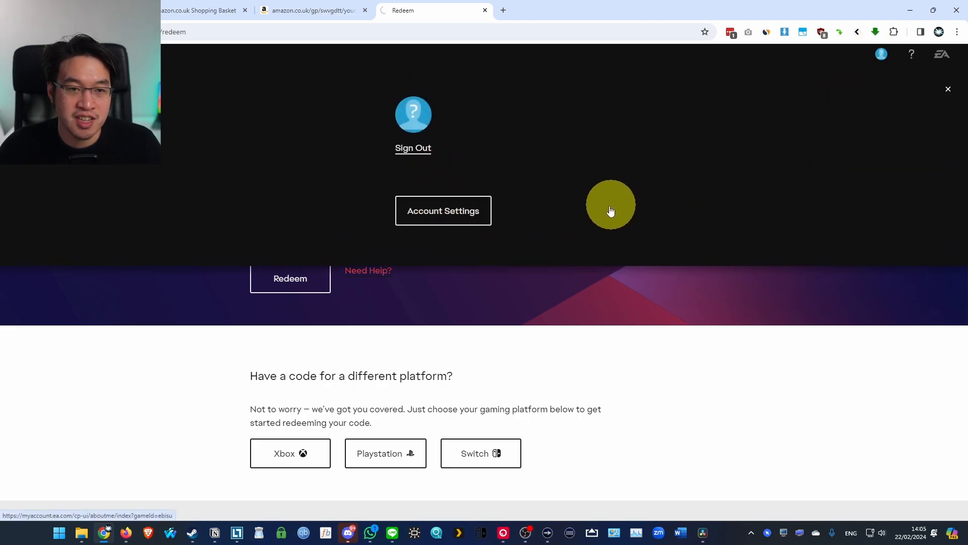
Buy STAR WARS Jedi: Survivor Standard Edition for PC and proceed to payment.
left_click(442, 210)
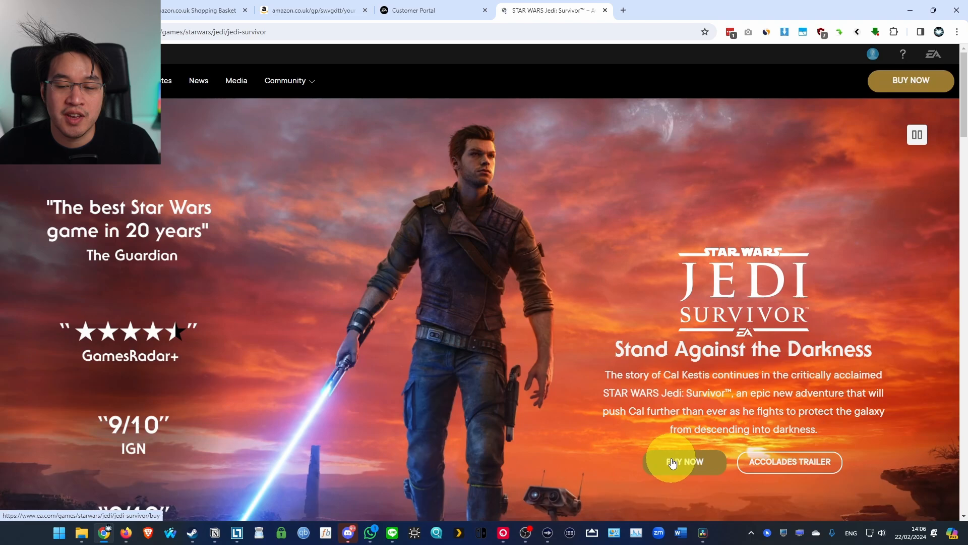
left_click(685, 462)
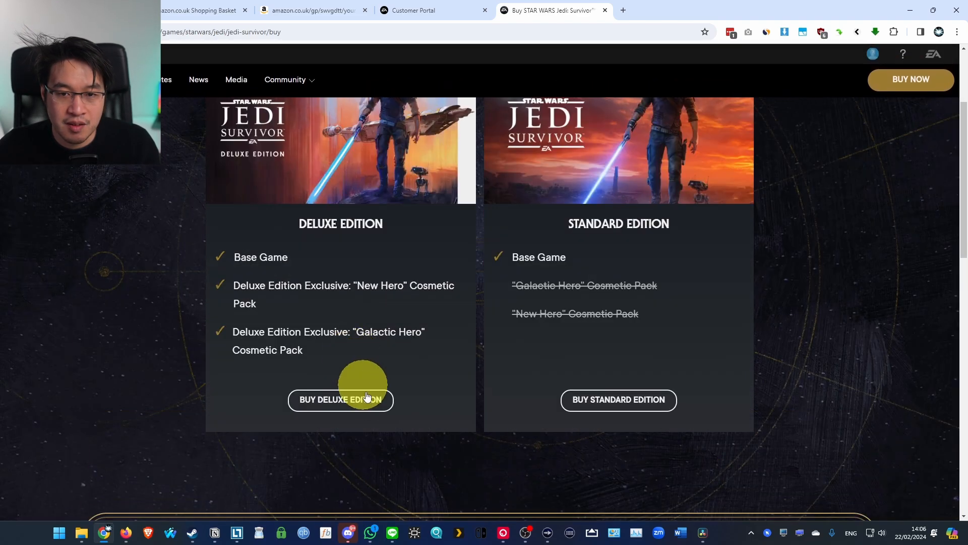
left_click(618, 399)
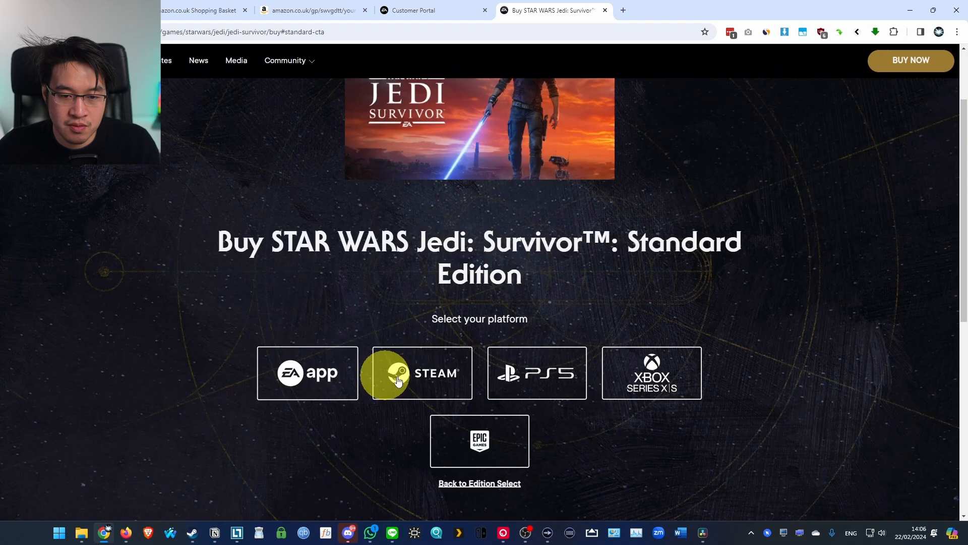
left_click(421, 372)
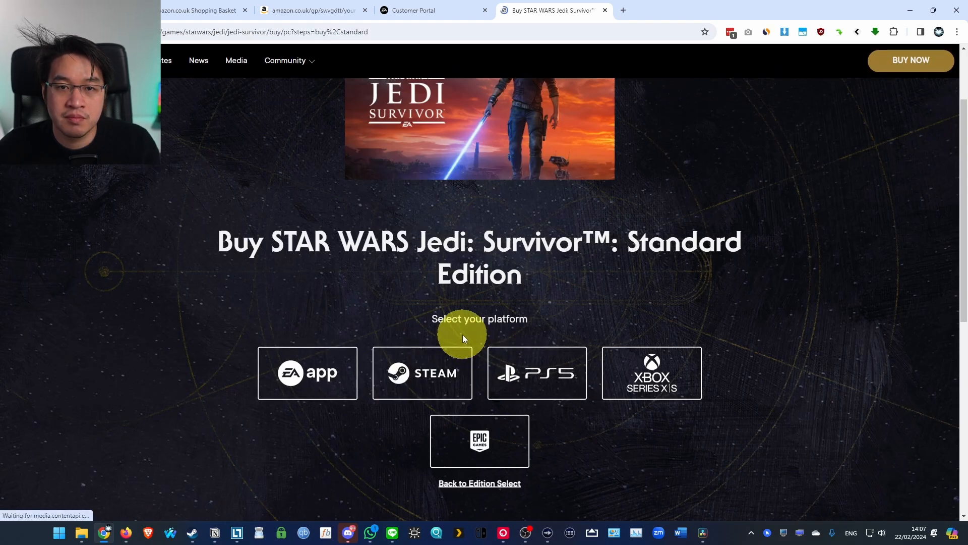
left_click(479, 483)
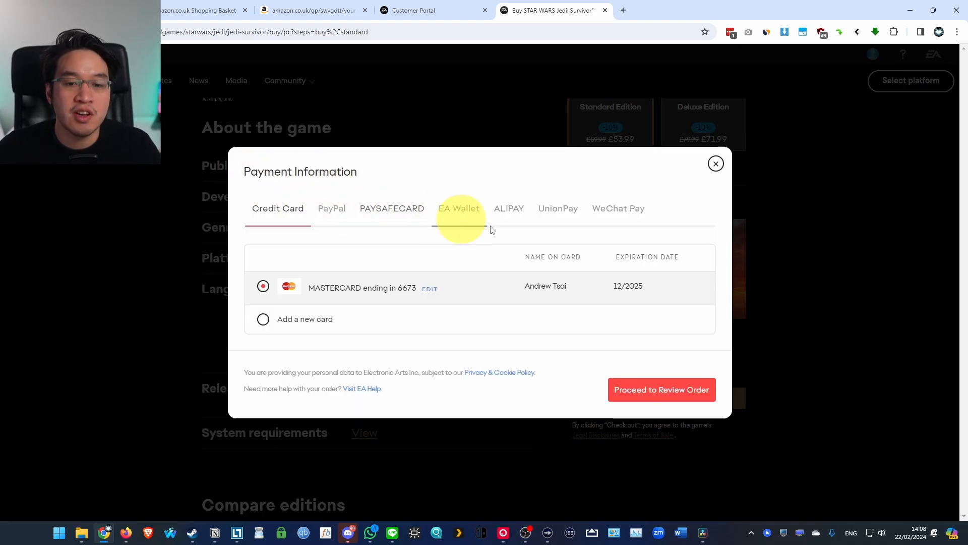
Apply the £25.00 EA Wallet balance, leaving £28.99 to pay, and close Payment Information.
left_click(458, 209)
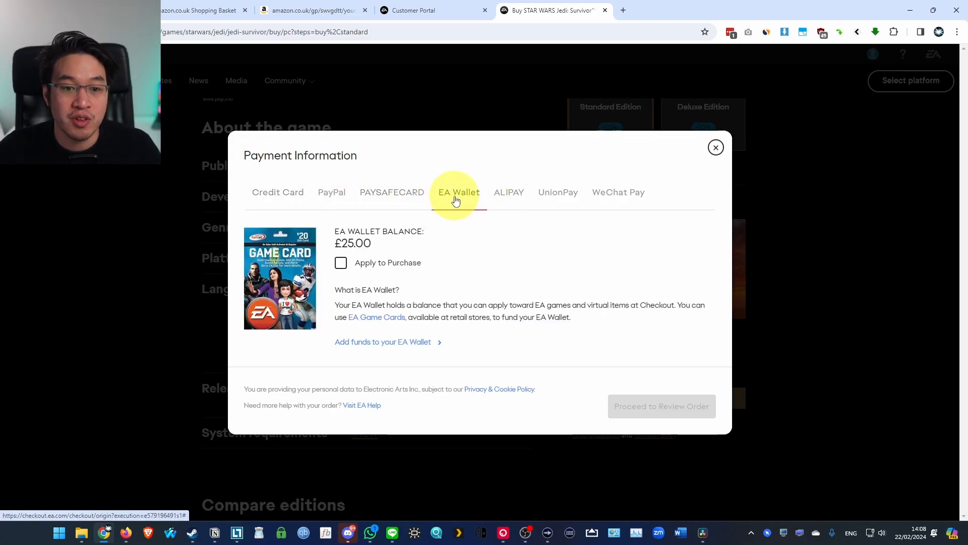
left_click(341, 263)
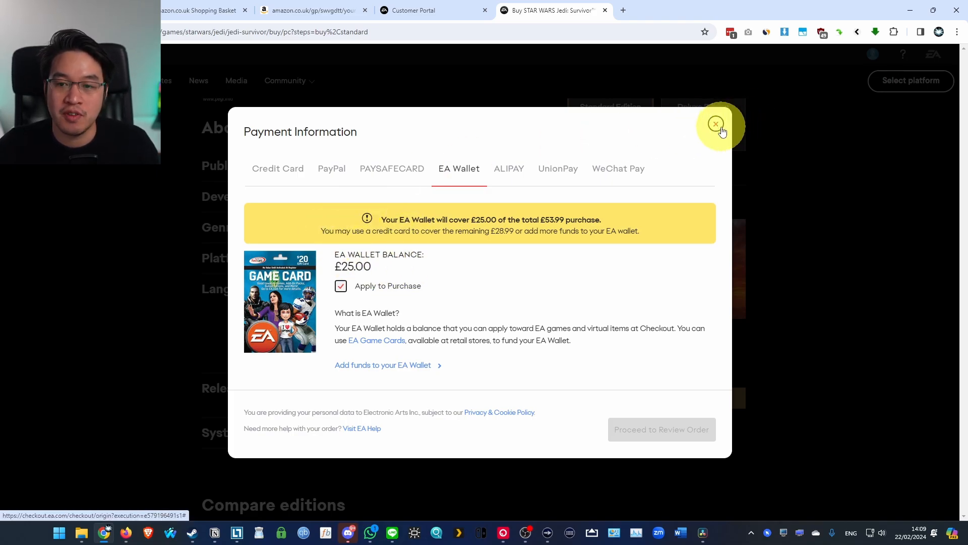
left_click(715, 124)
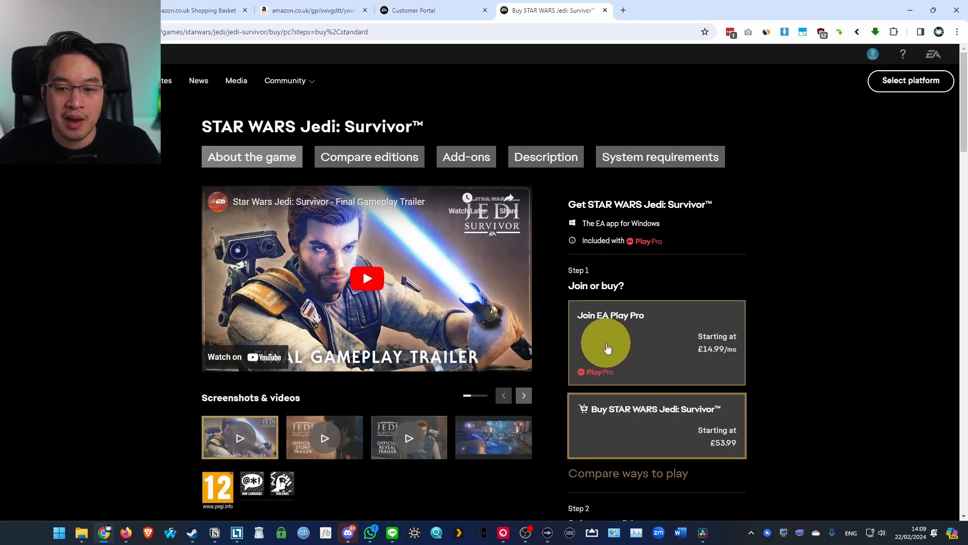
Select EA Play Pro at £14.99/month and start its checkout.
left_click(610, 342)
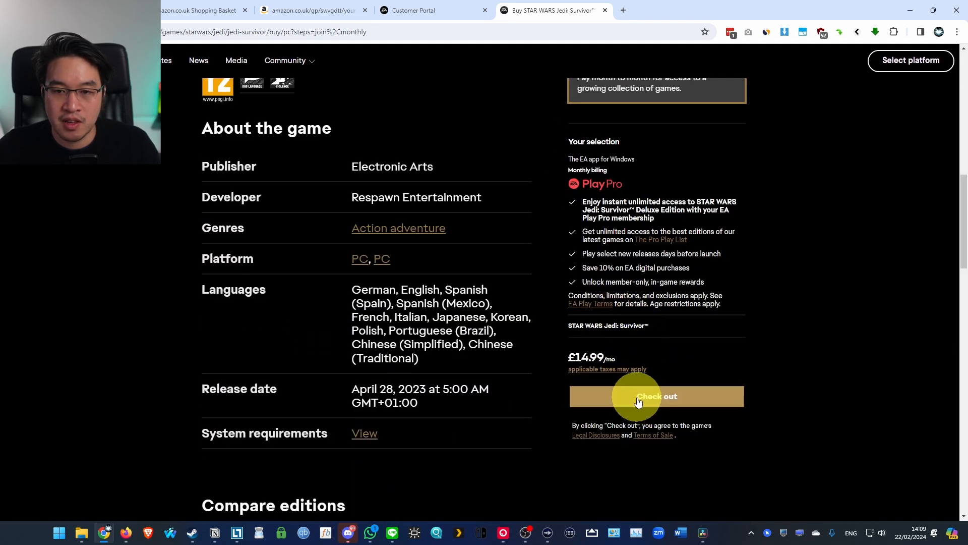
left_click(657, 396)
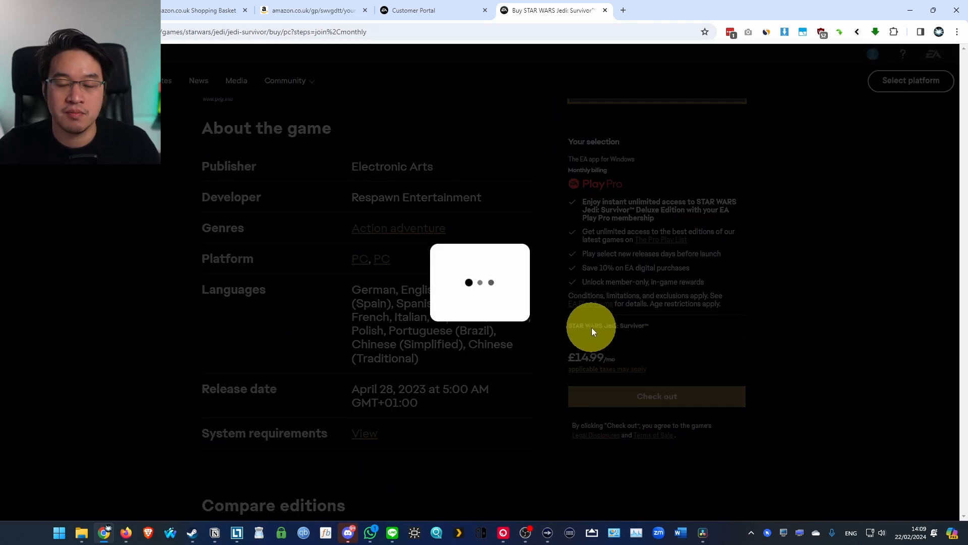